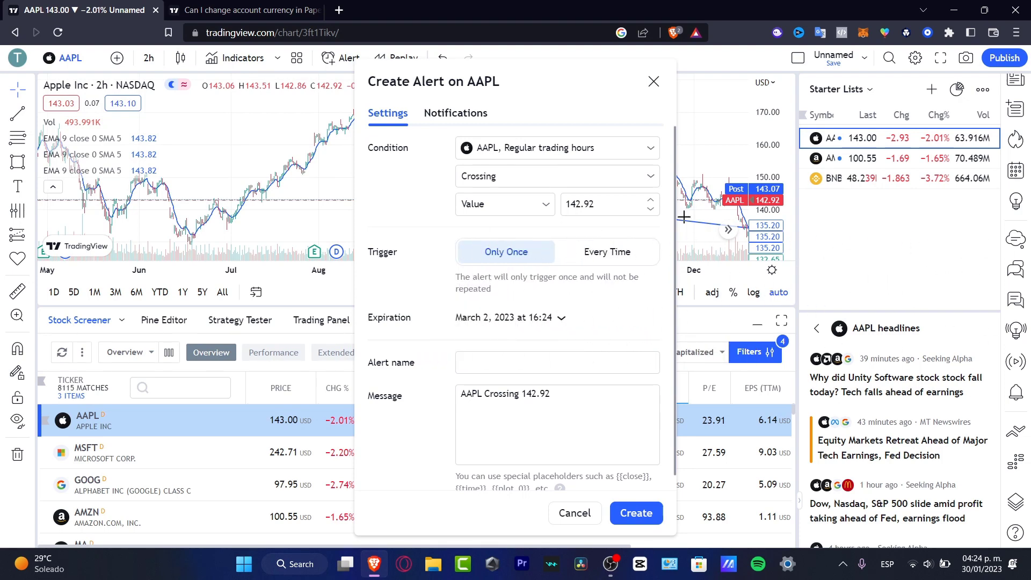
- Cancel the Create Alert on AAPL dialog without adding the 142.92 alert
{"action": "left_click", "coordinate": [573, 513]}
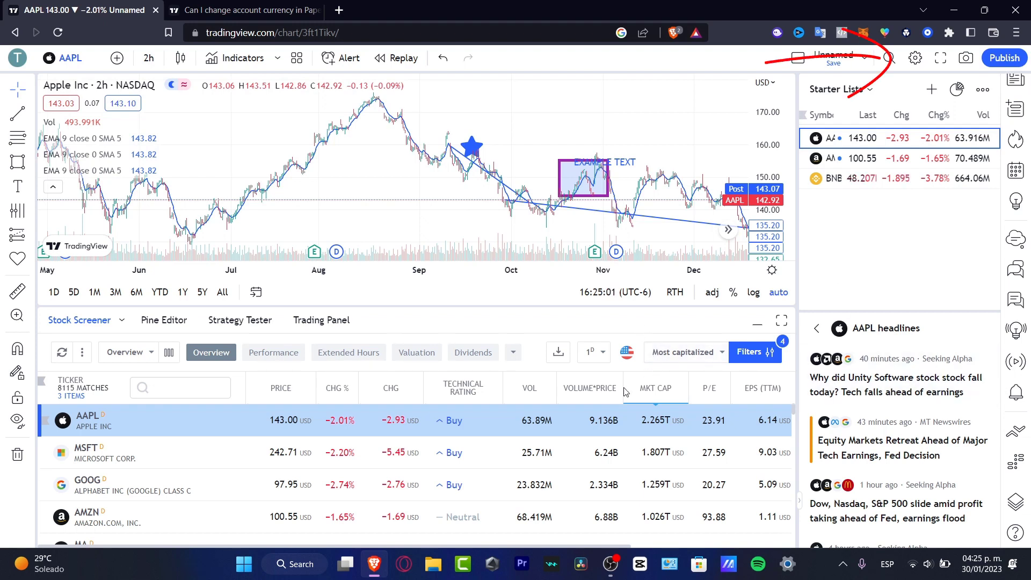
{"action": "mouse_move", "coordinate": [393, 248]}
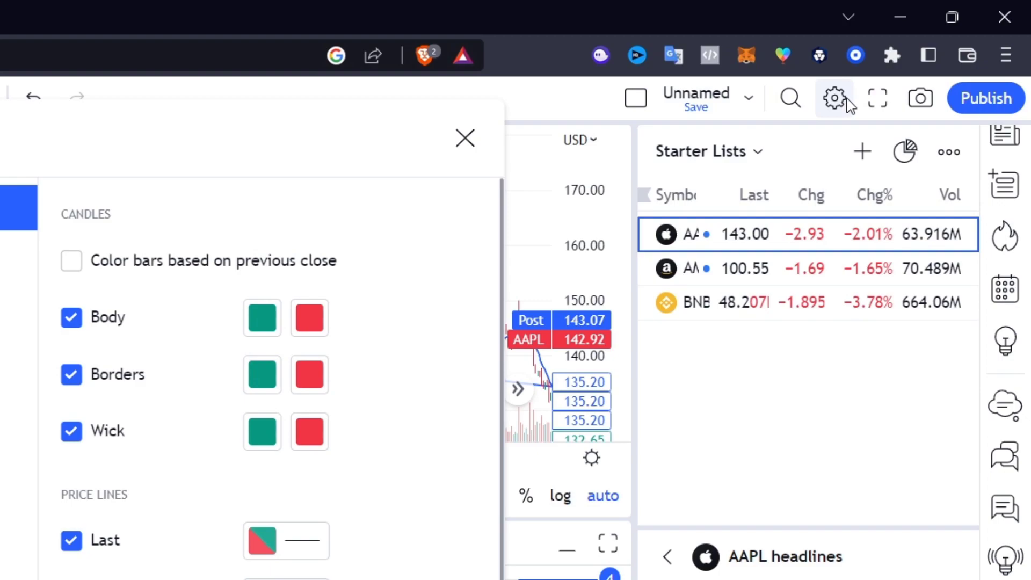
{"action": "left_click", "coordinate": [466, 139]}
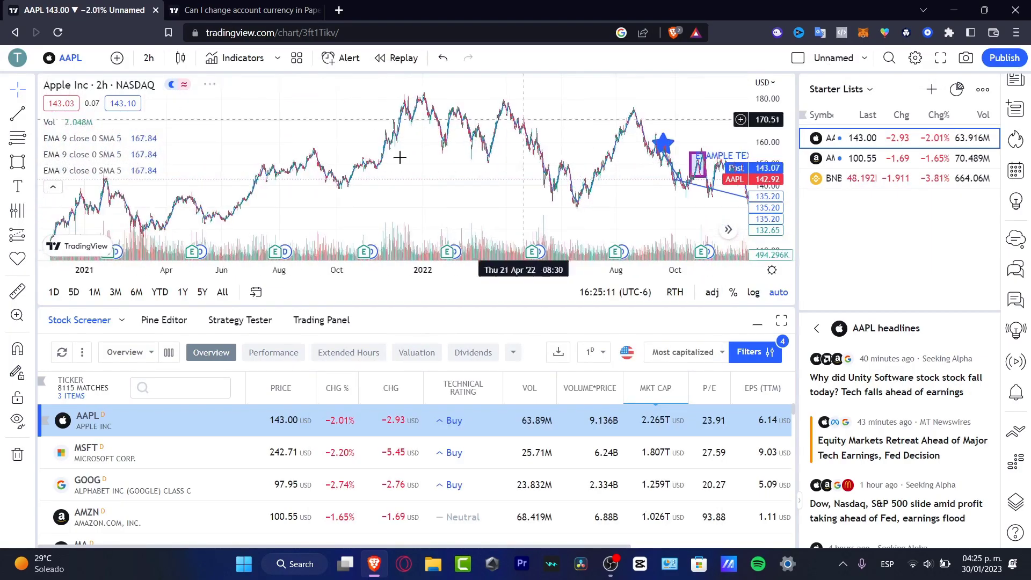
{"action": "mouse_move", "coordinate": [300, 130]}
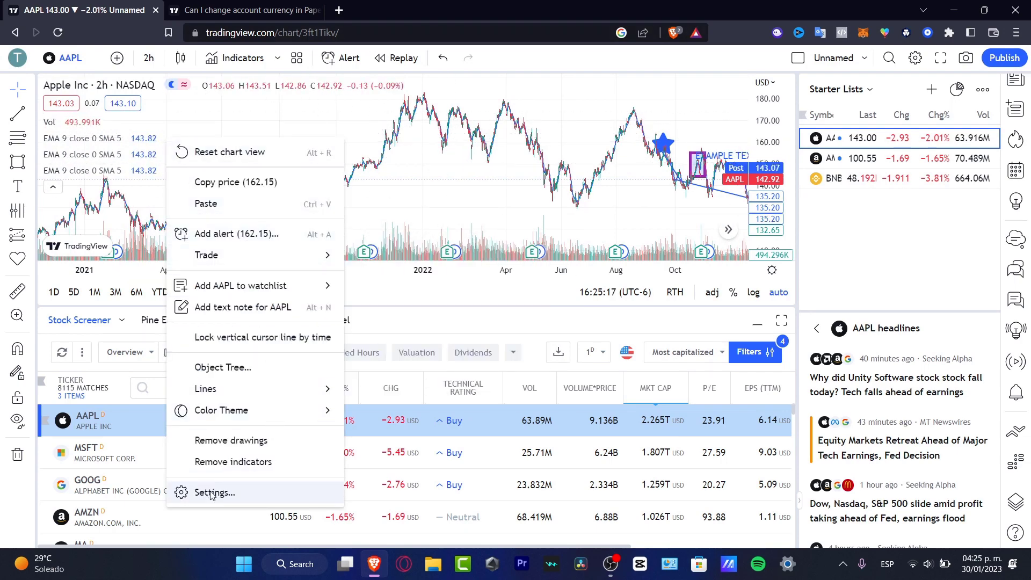
- In chart settings under Data Modification, set the session to Extended trading hours
{"action": "left_click", "coordinate": [215, 493]}
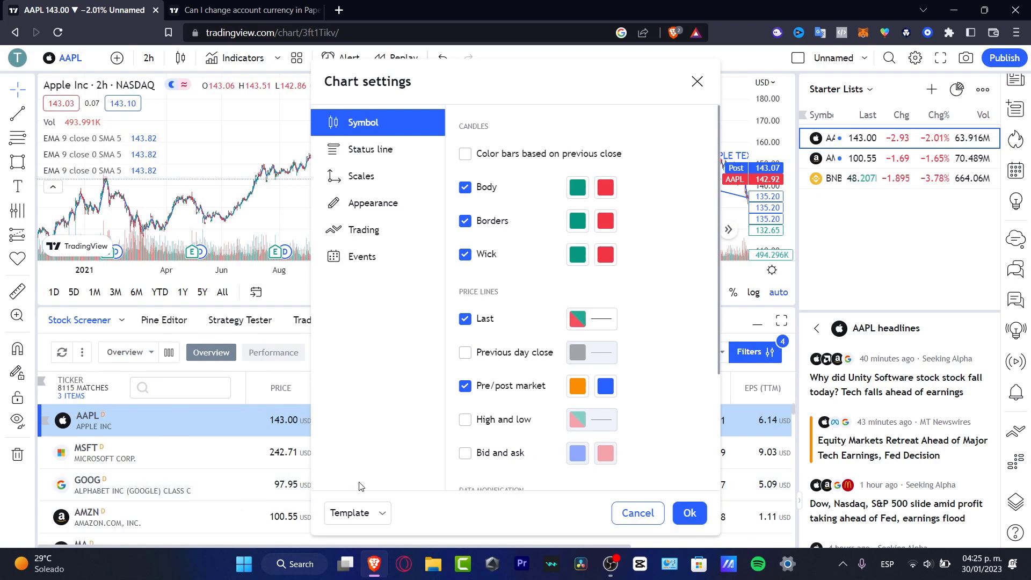
{"action": "scroll", "scroll_direction": "down", "scroll_amount": 3}
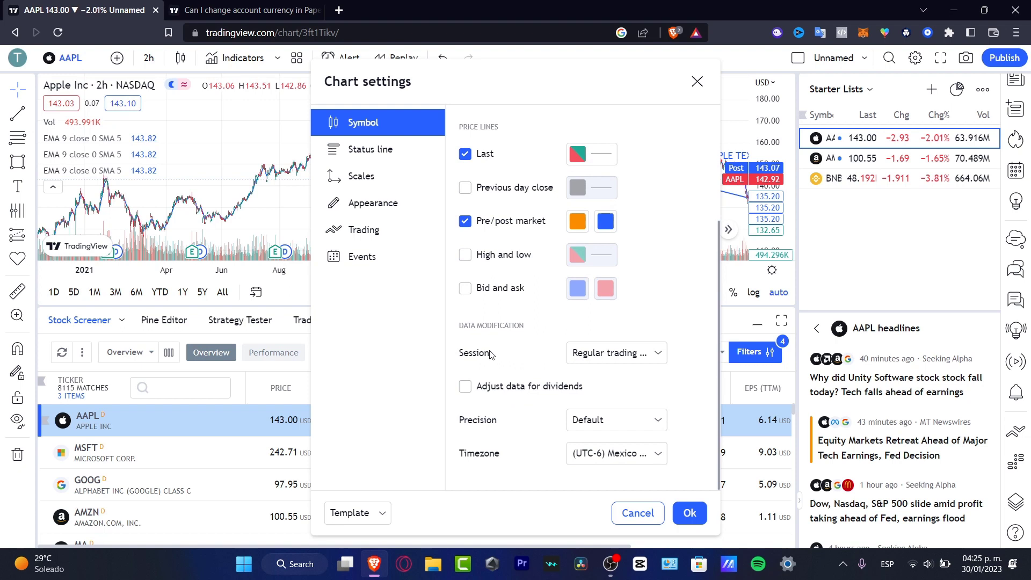
{"action": "left_click", "coordinate": [614, 352]}
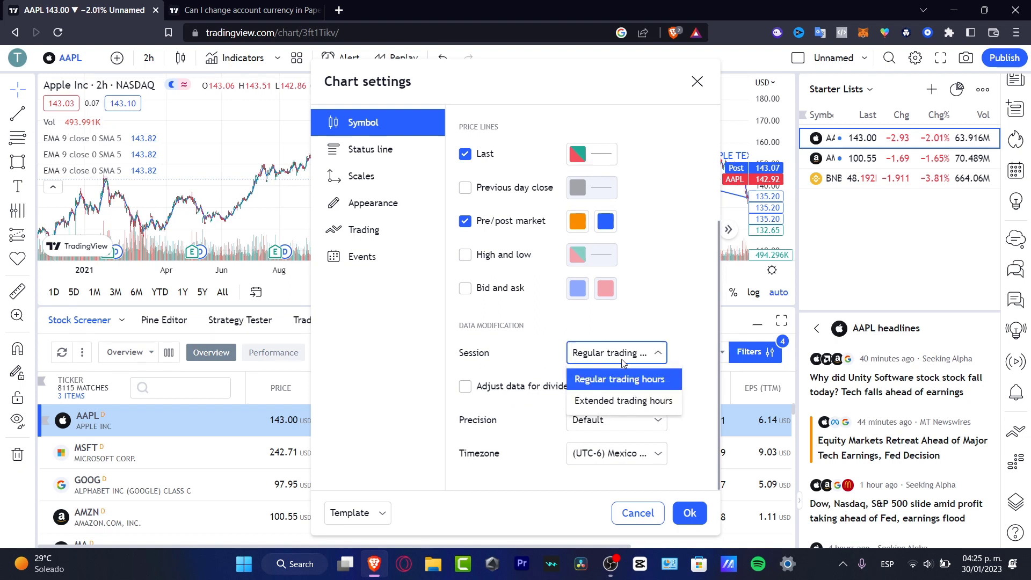
{"action": "mouse_move", "coordinate": [658, 391]}
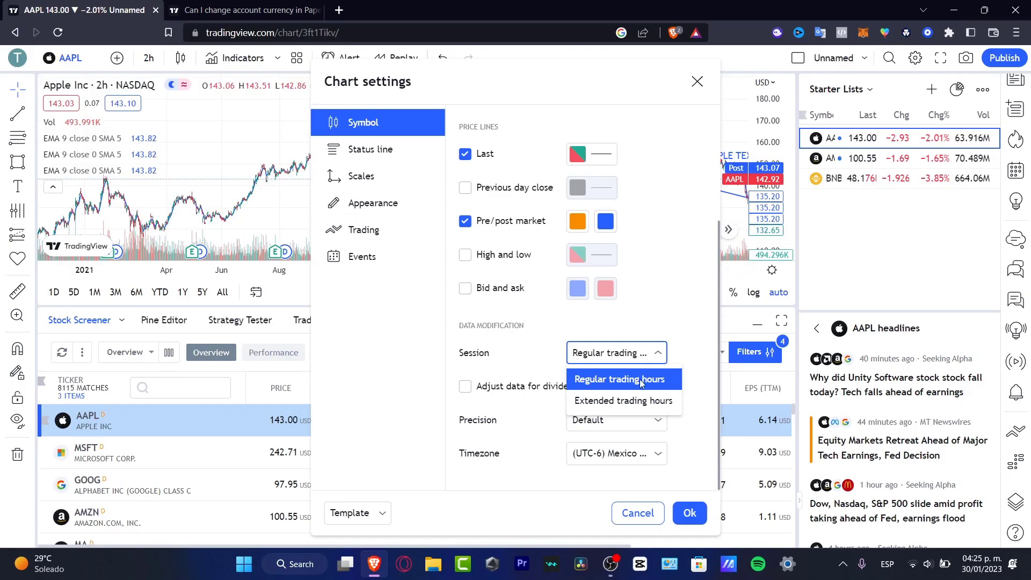
{"action": "left_click", "coordinate": [622, 401]}
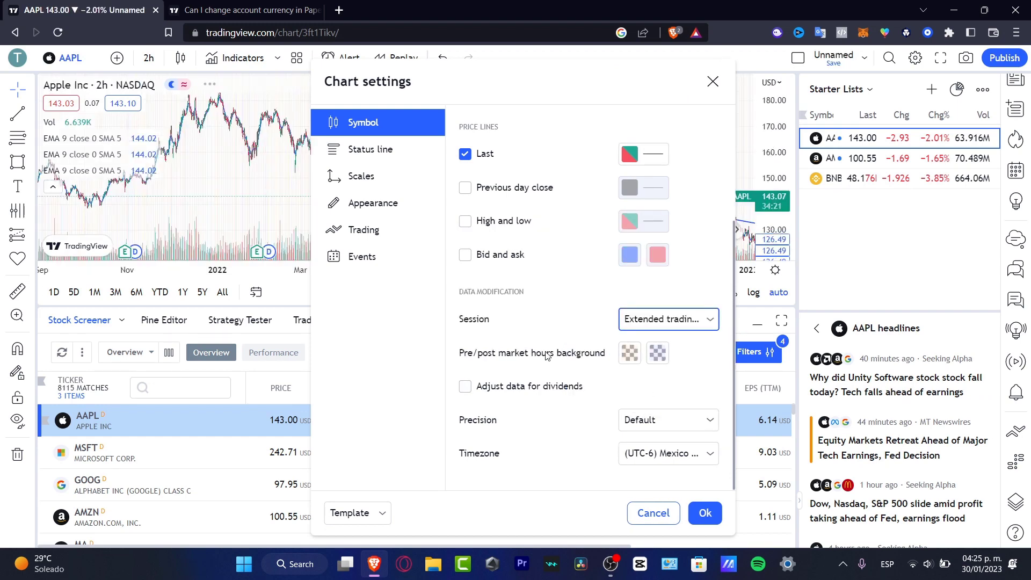
- Keep the pre/post market background colours (blue for post-market) and apply the extended-hours session
{"action": "left_click", "coordinate": [628, 354]}
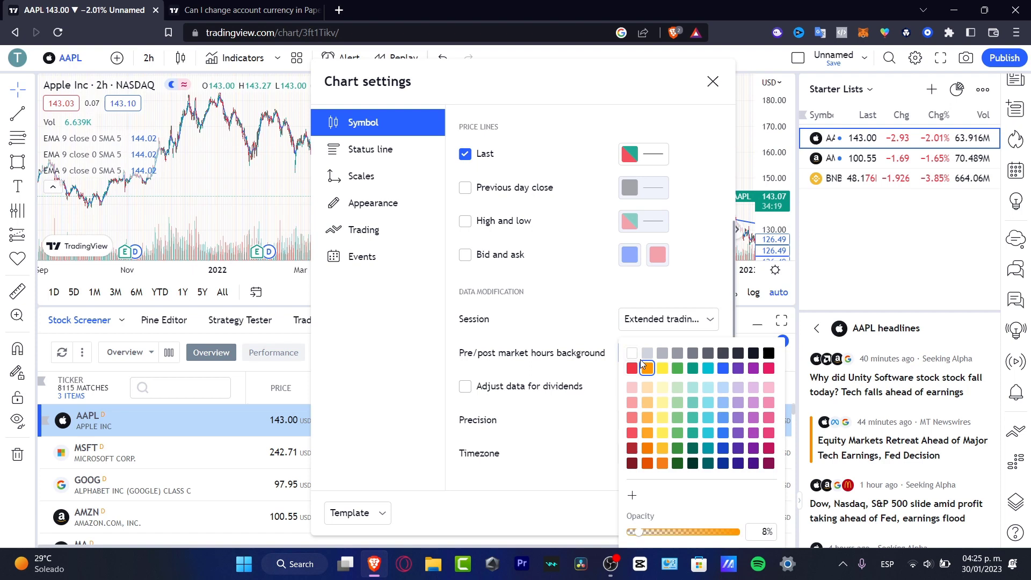
{"action": "left_click", "coordinate": [631, 368]}
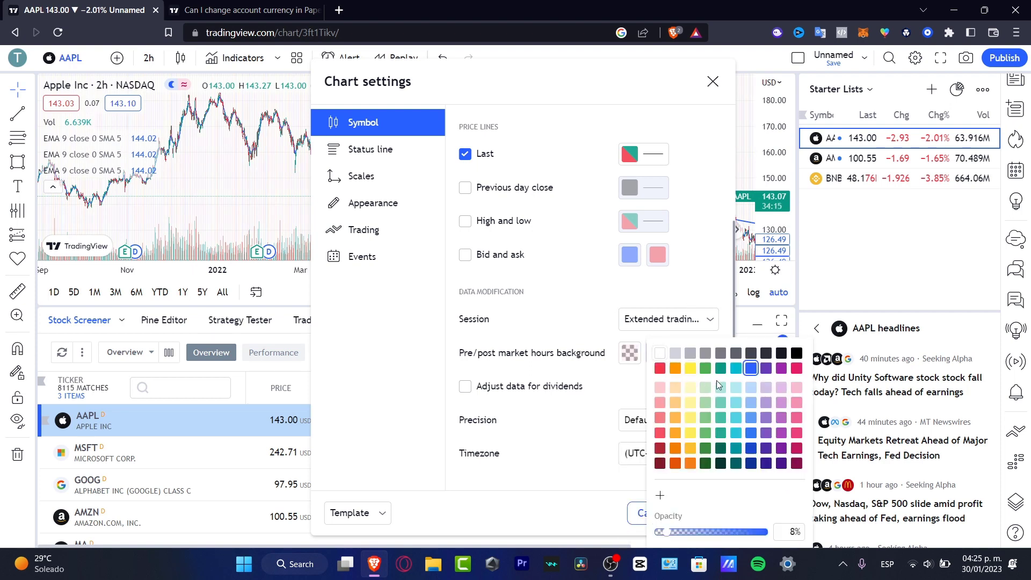
{"action": "mouse_move", "coordinate": [750, 368]}
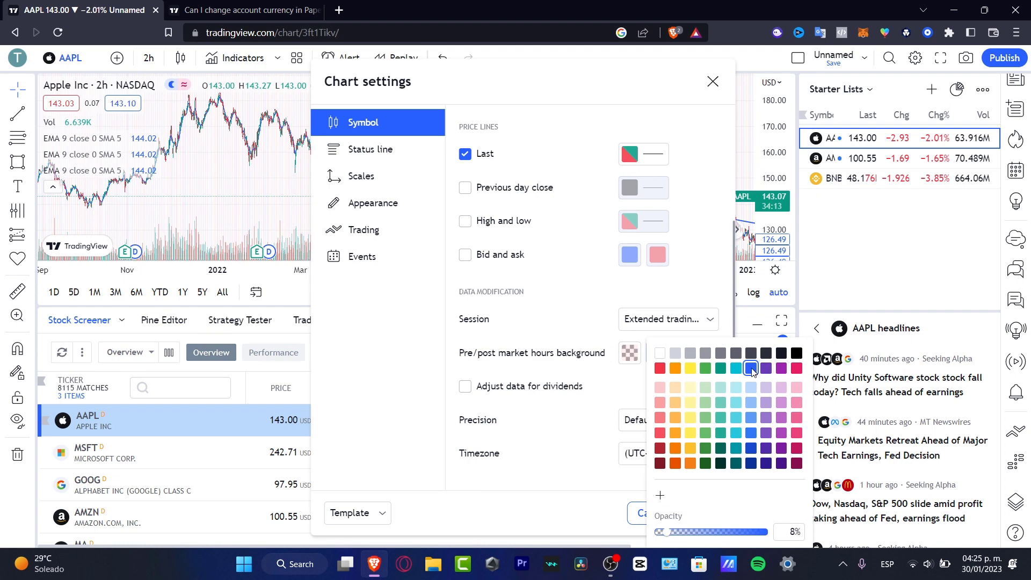
{"action": "left_click", "coordinate": [751, 369]}
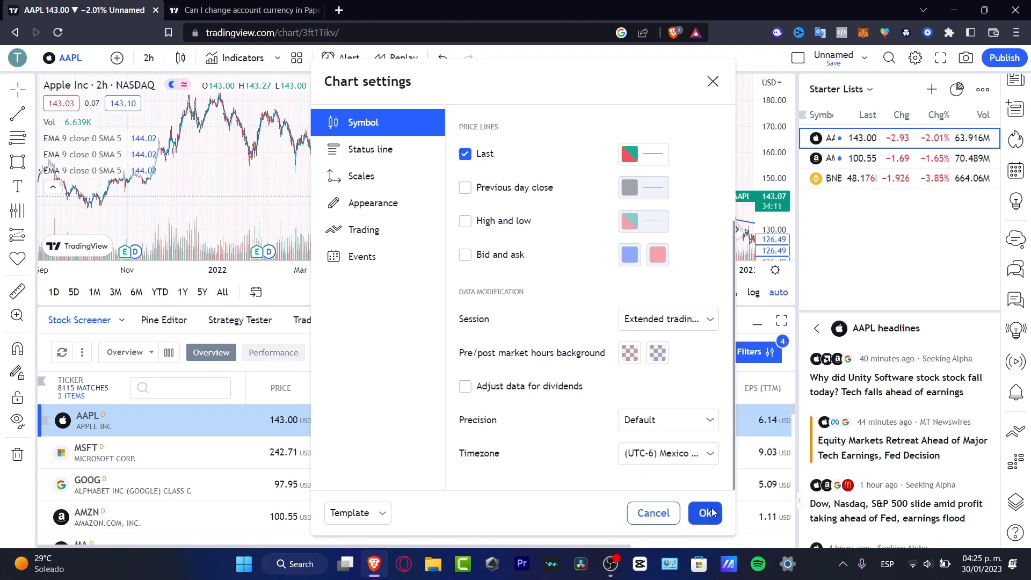
{"action": "left_click", "coordinate": [705, 513]}
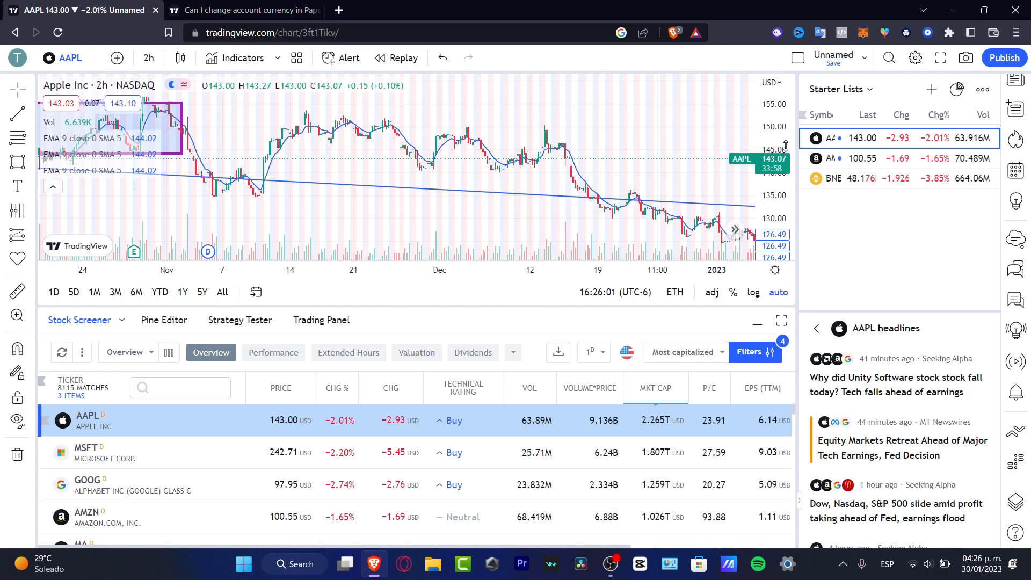
{"action": "mouse_move", "coordinate": [452, 98]}
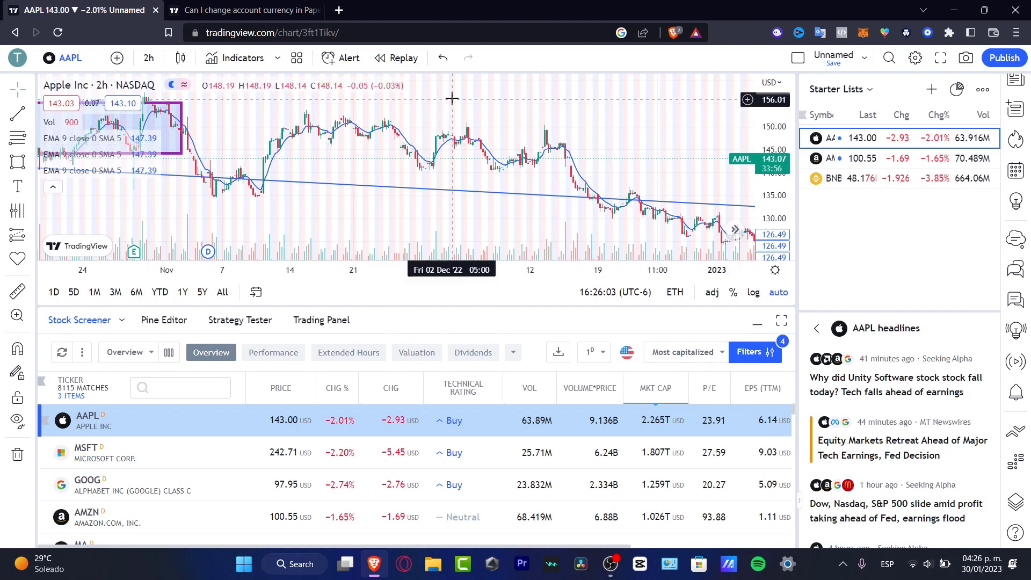
{"action": "mouse_move", "coordinate": [348, 89]}
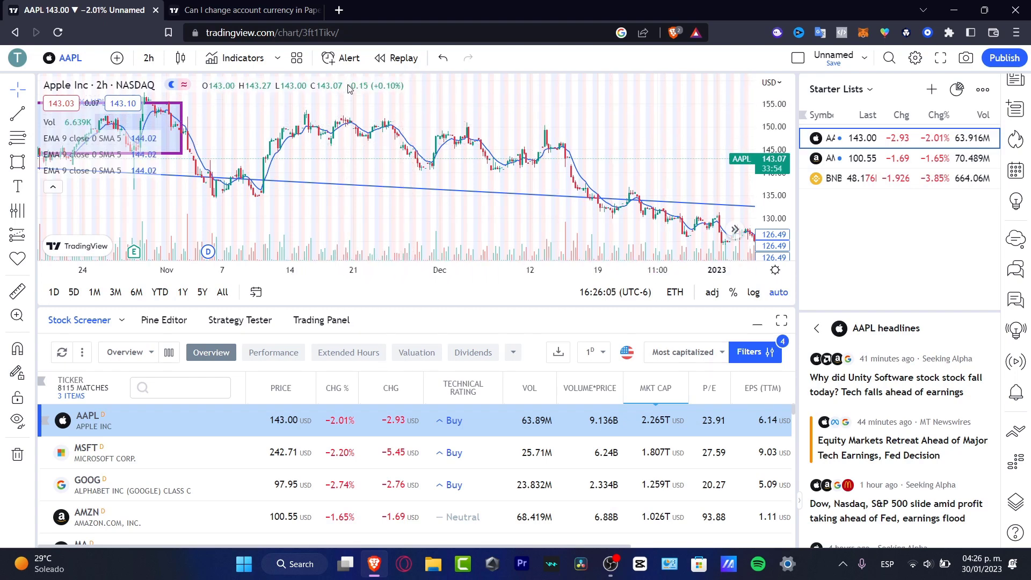
{"action": "mouse_move", "coordinate": [616, 161]}
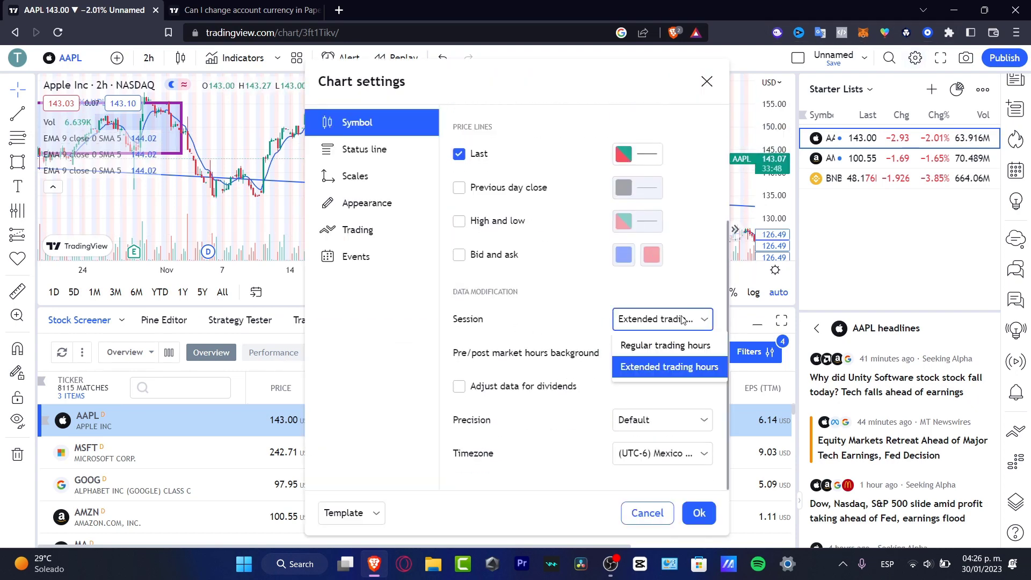
{"action": "mouse_move", "coordinate": [665, 345]}
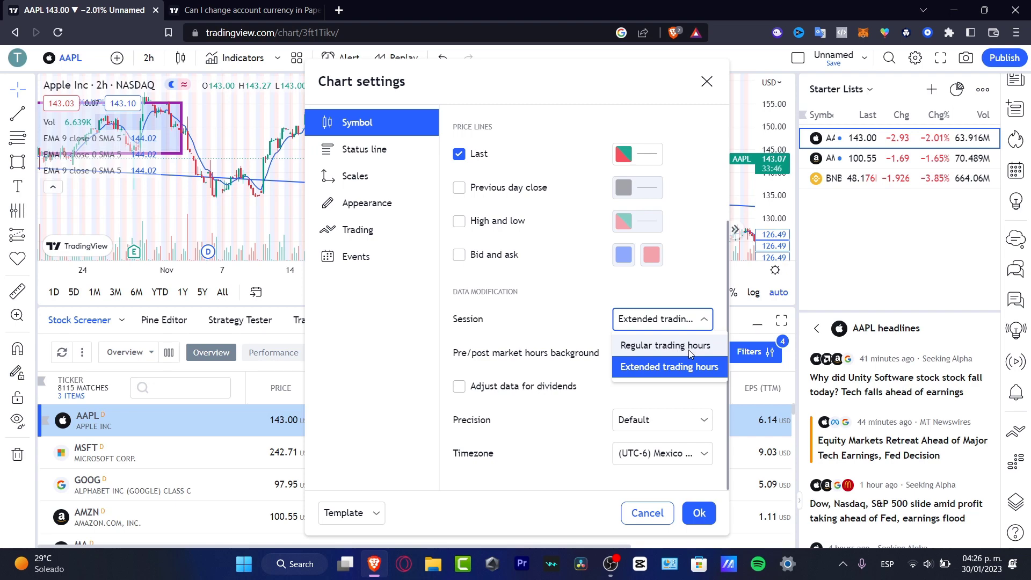
- Set the session back to Regular trading hours and apply it to the AAPL chart
{"action": "left_click", "coordinate": [665, 345]}
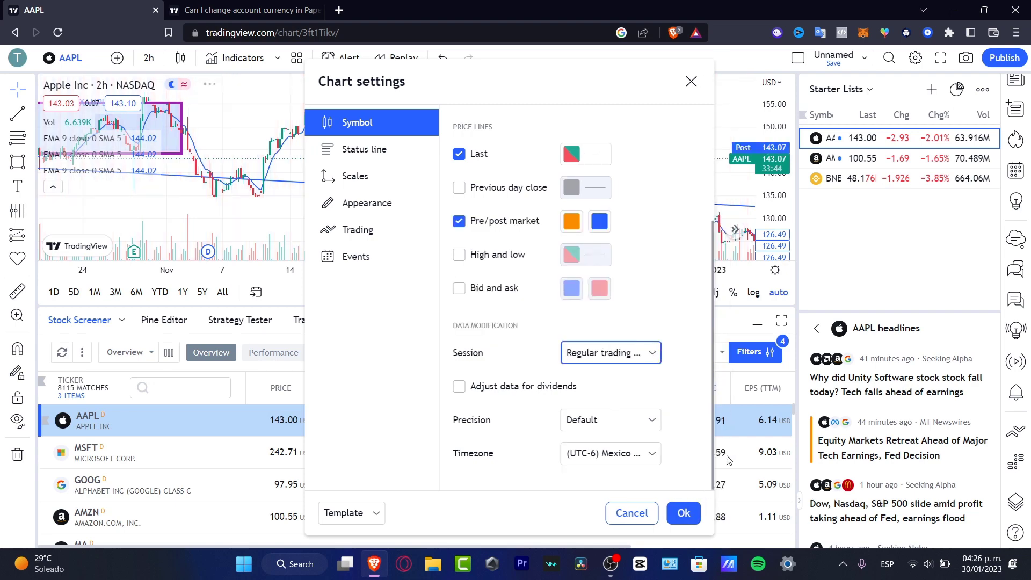
{"action": "left_click", "coordinate": [683, 514]}
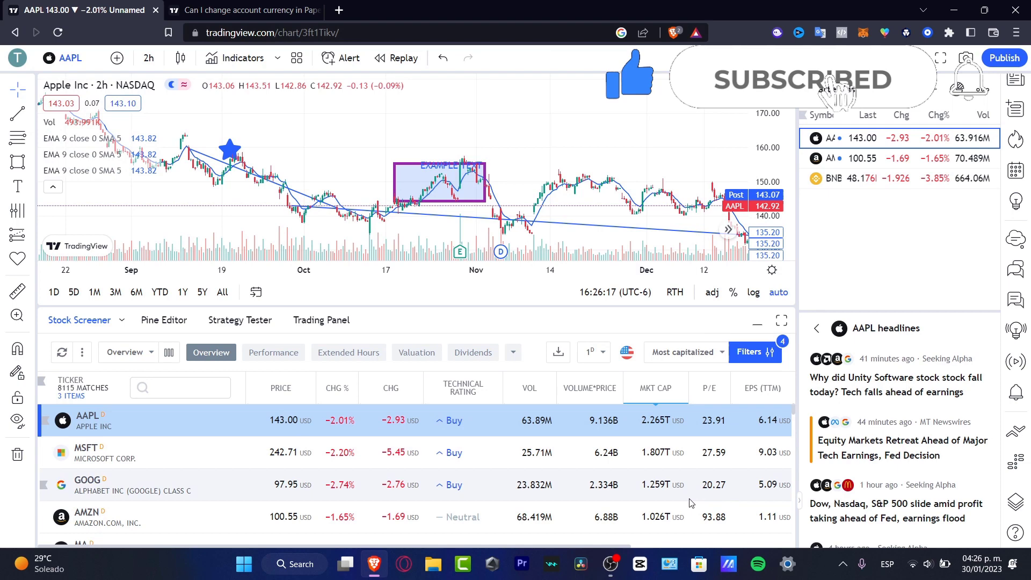